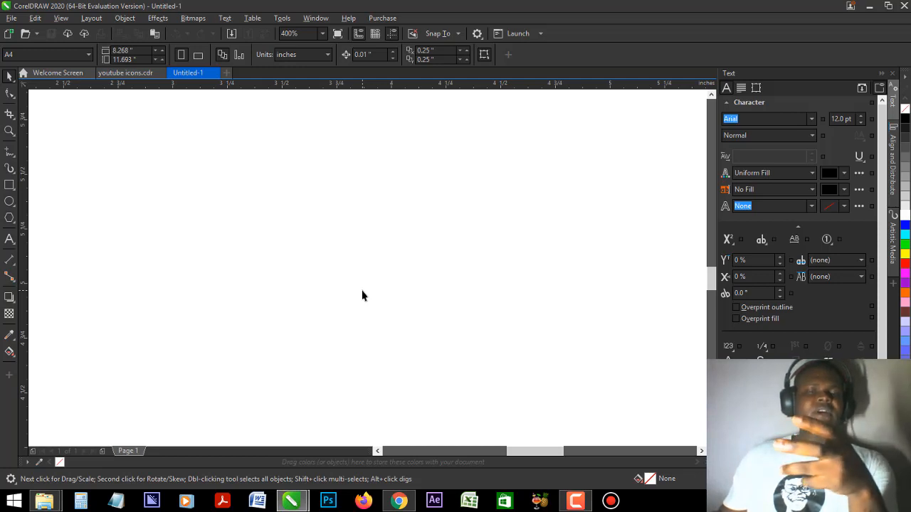
pyautogui.moveTo(359, 293)
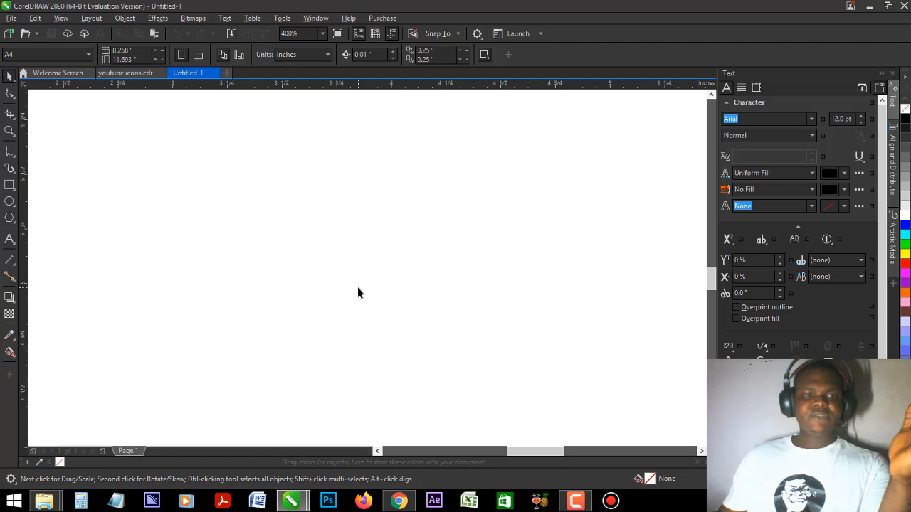
pyautogui.moveTo(293, 202)
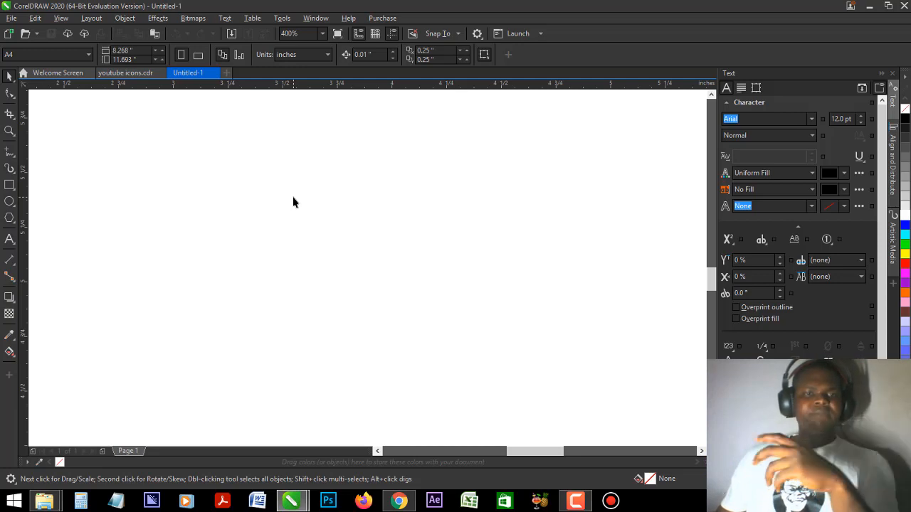
pyautogui.moveTo(282, 199)
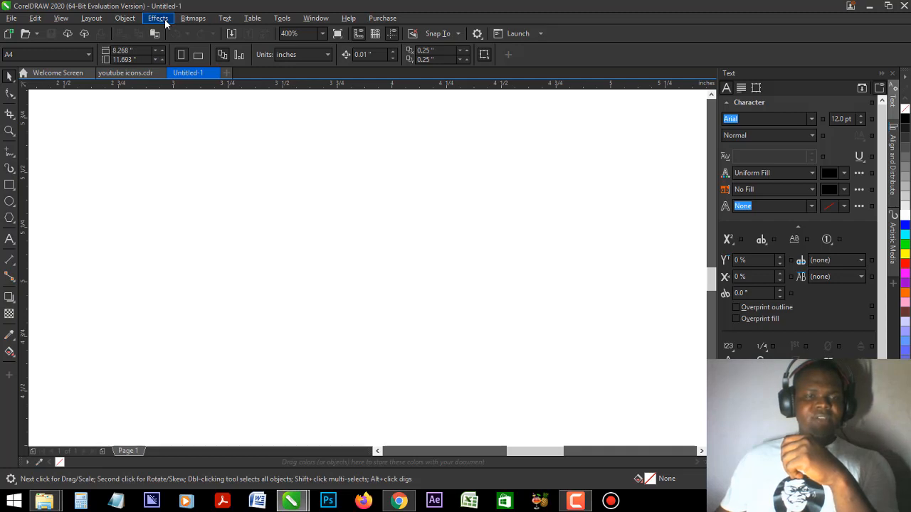
# Switch to File Explorer's Downloads folder and select the night city skyline picture
pyautogui.click(158, 17)
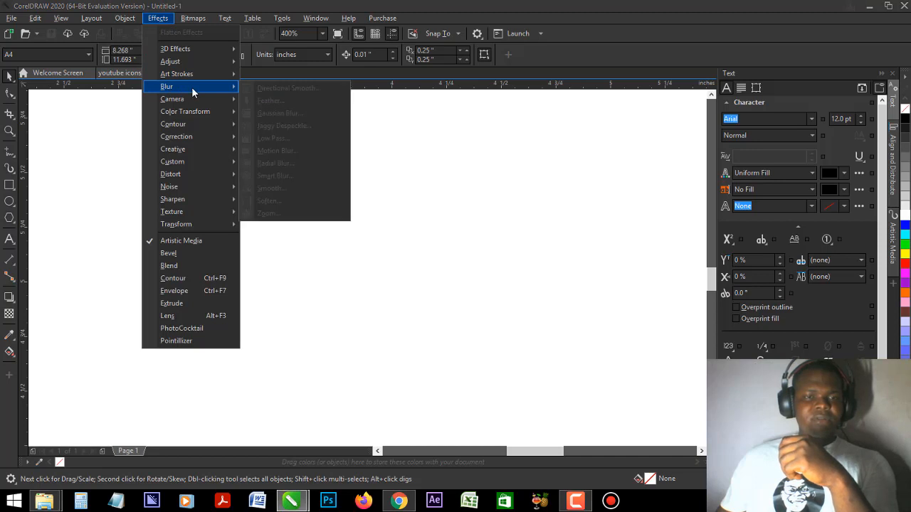
pyautogui.moveTo(235, 91)
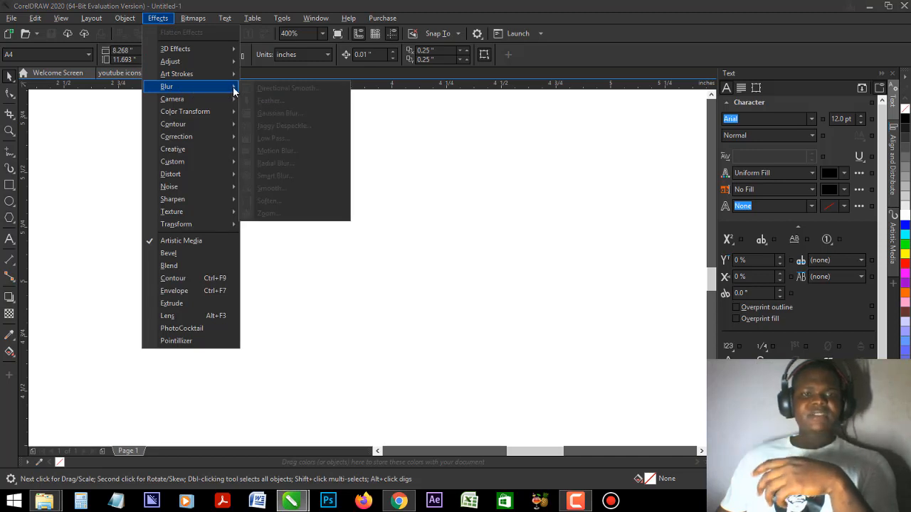
pyautogui.moveTo(297, 94)
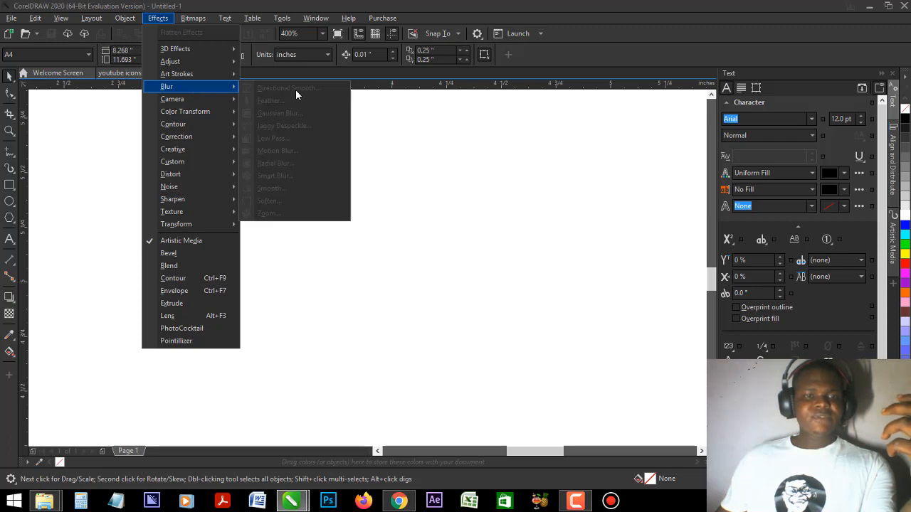
pyautogui.moveTo(444, 176)
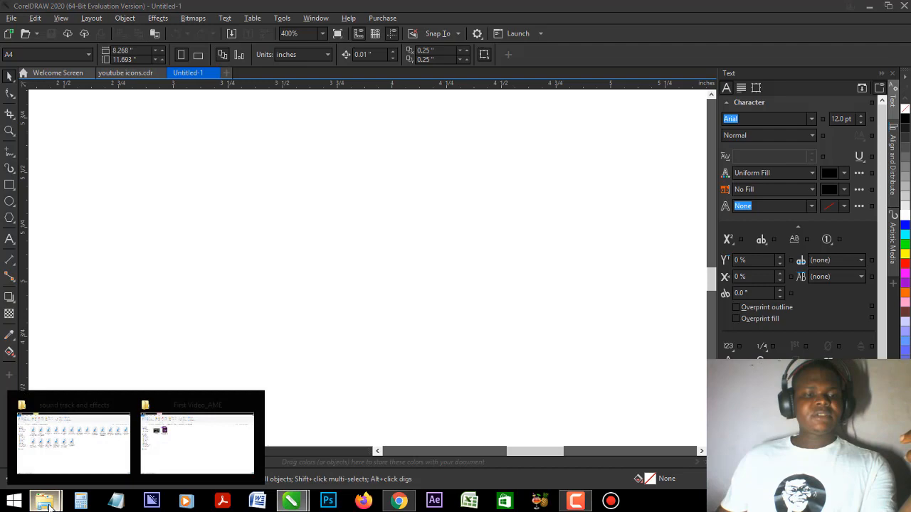
pyautogui.click(74, 441)
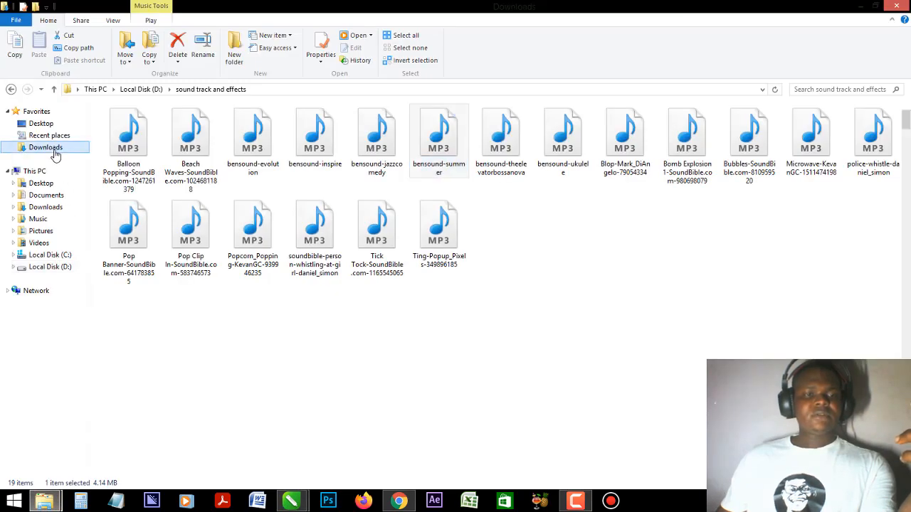
pyautogui.click(46, 147)
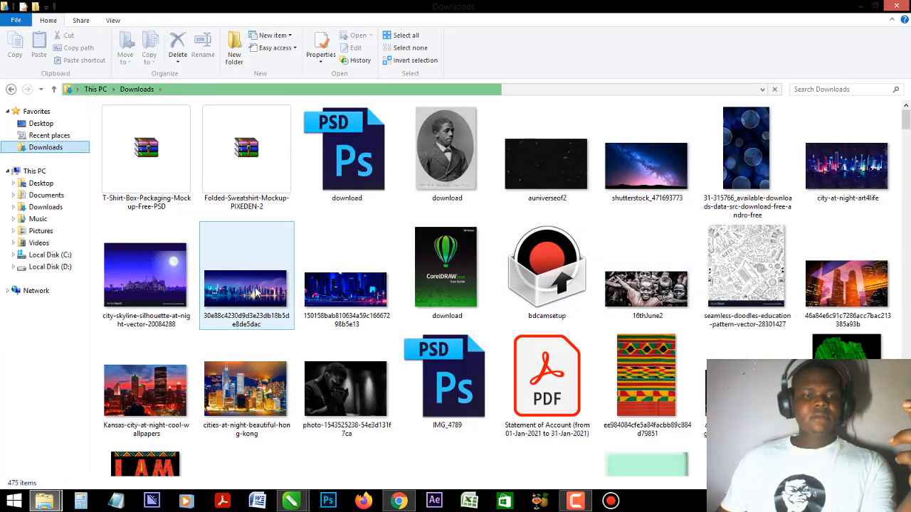
pyautogui.click(145, 274)
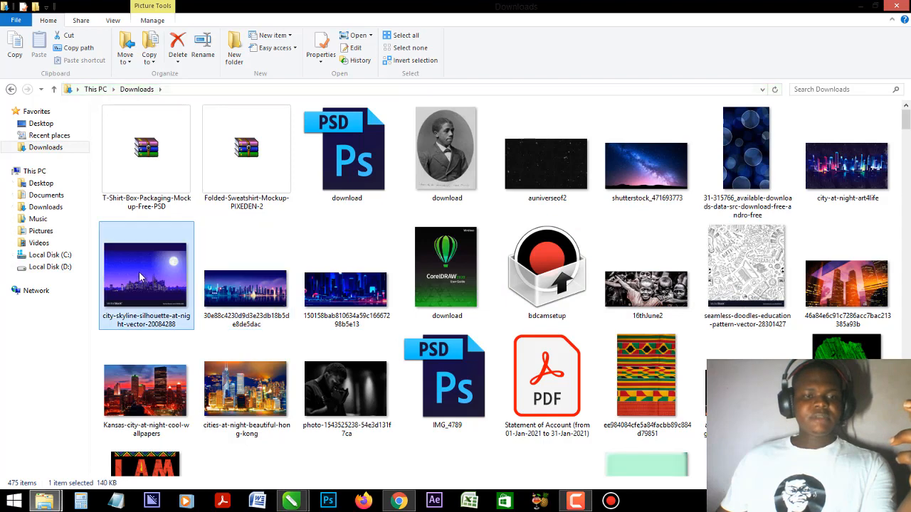
pyautogui.moveTo(327, 501)
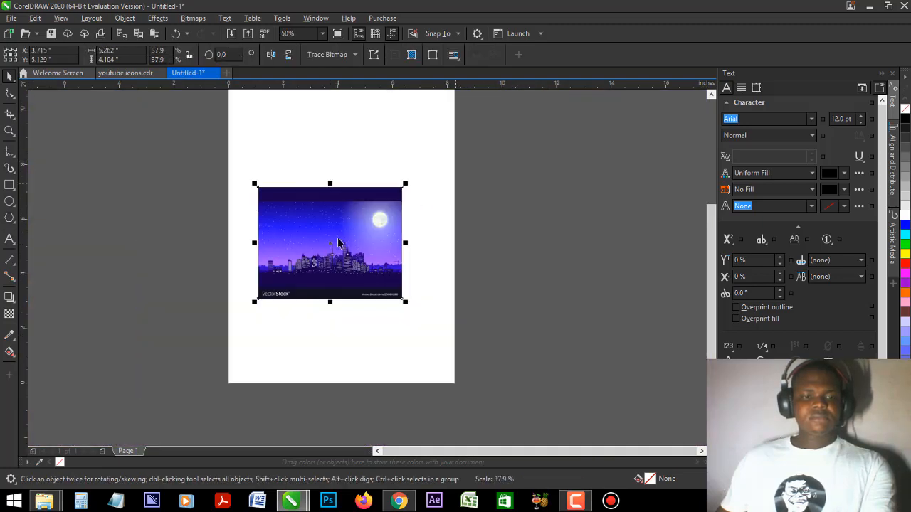
# Zoom in on the skyline image on the page and bring up the Effects list
pyautogui.click(290, 34)
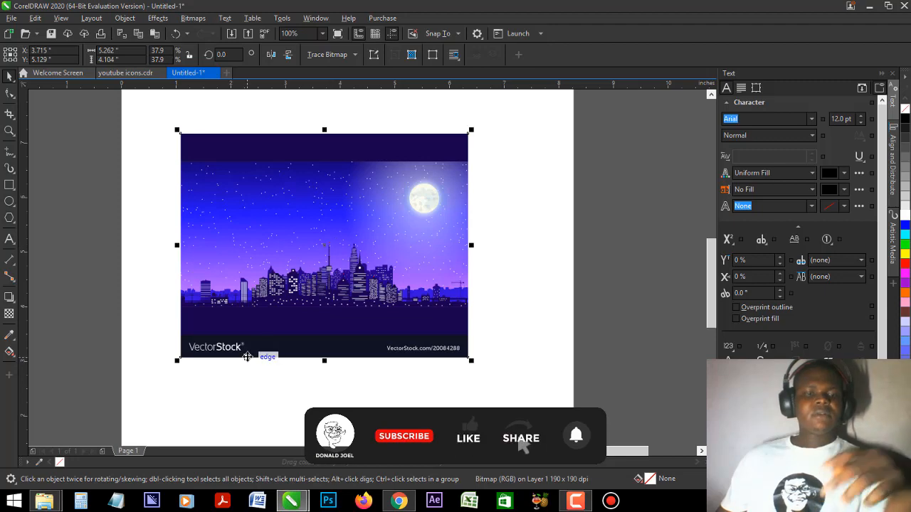
pyautogui.click(291, 34)
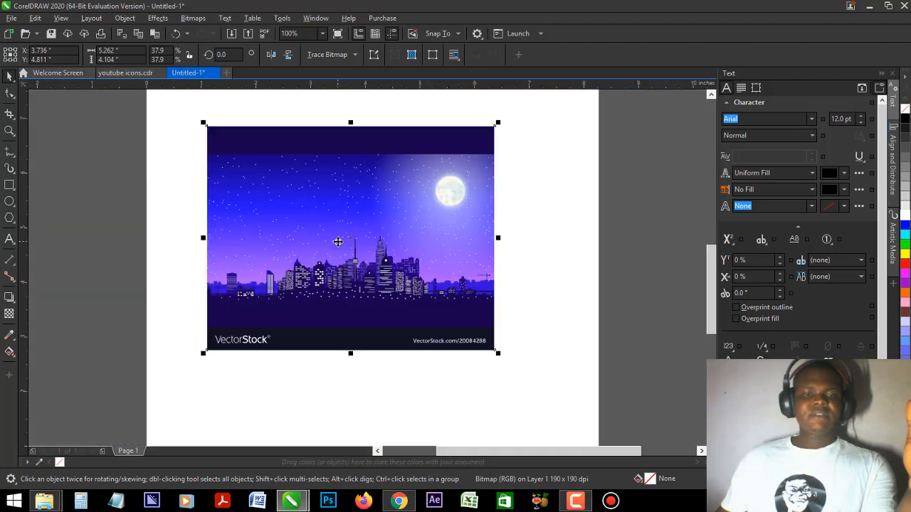
pyautogui.moveTo(338, 236)
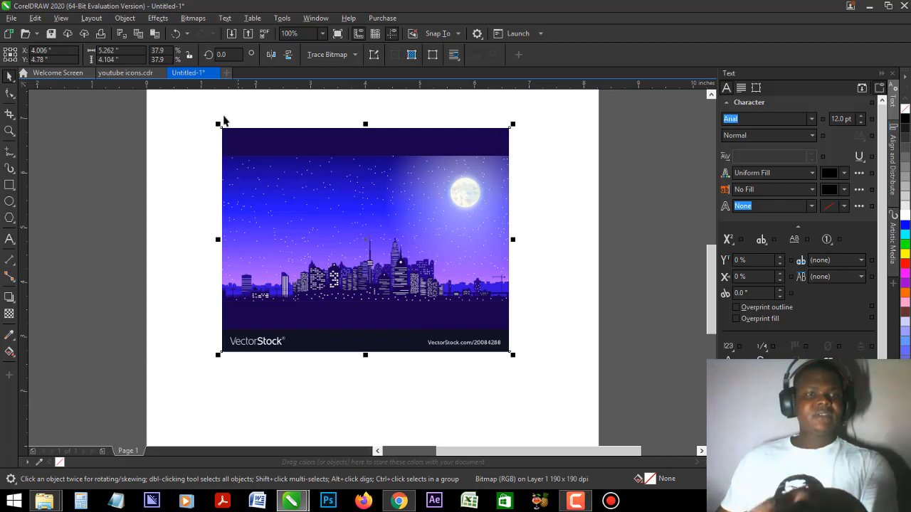
pyautogui.click(156, 17)
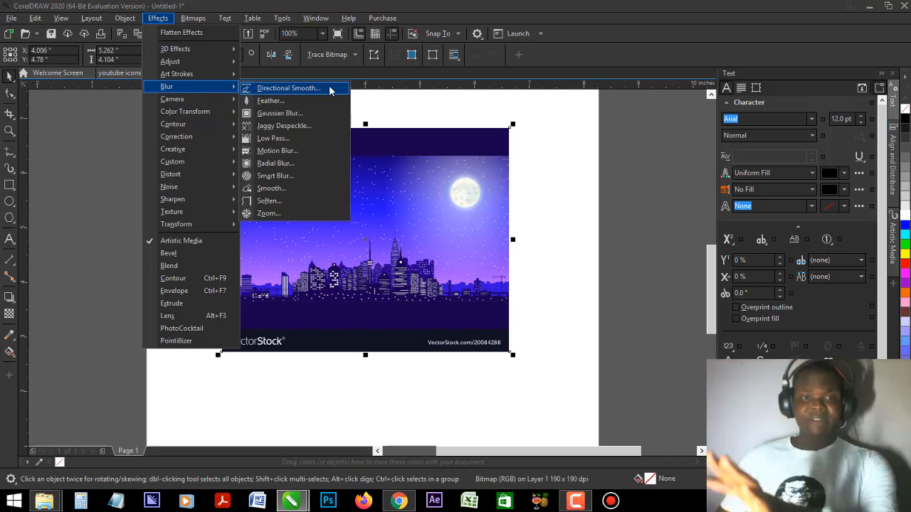
pyautogui.moveTo(322, 100)
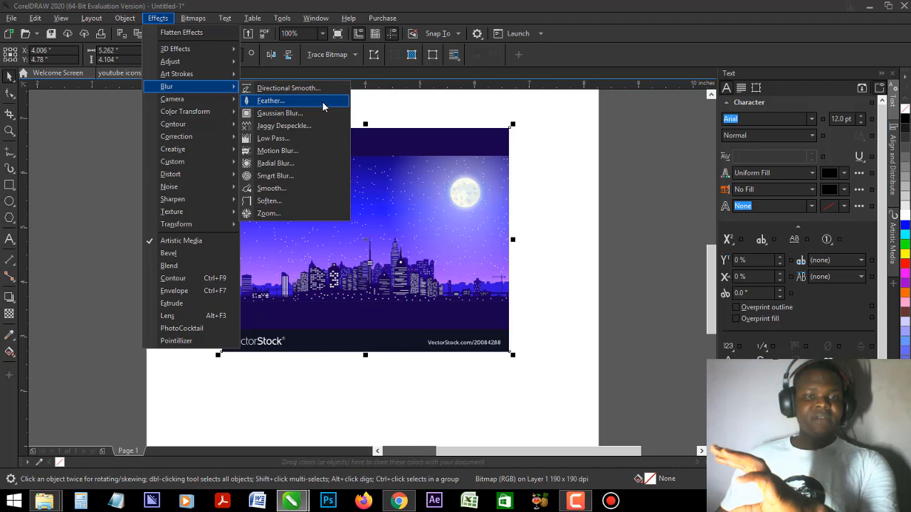
pyautogui.moveTo(299, 114)
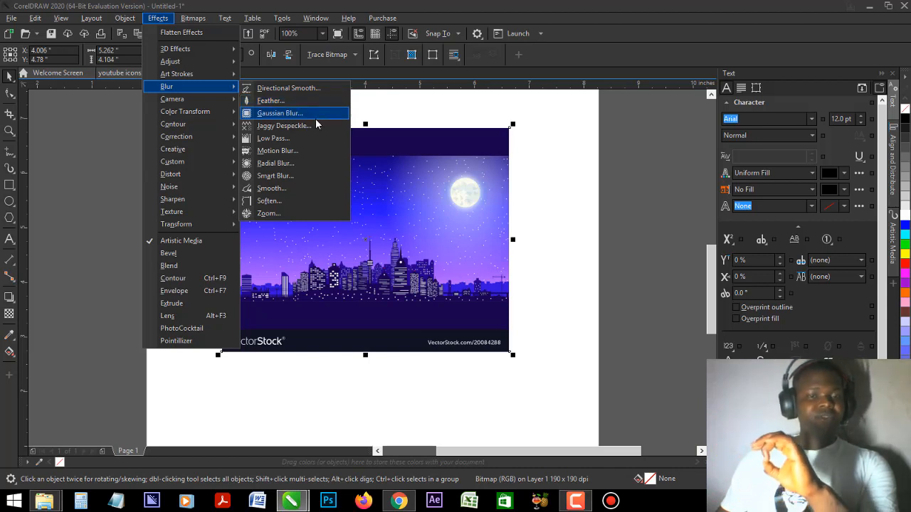
pyautogui.moveTo(313, 126)
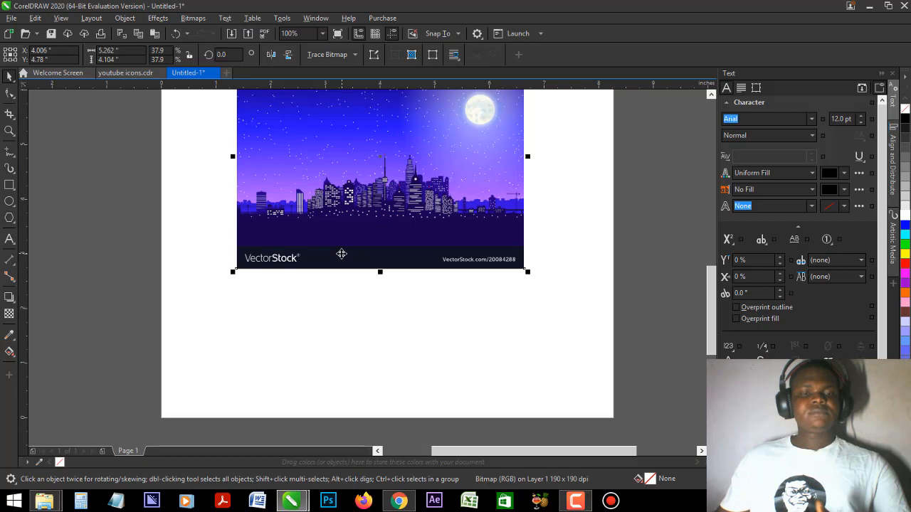
# Zoom out to show the whole page with the repositioned skyline image
pyautogui.click(292, 34)
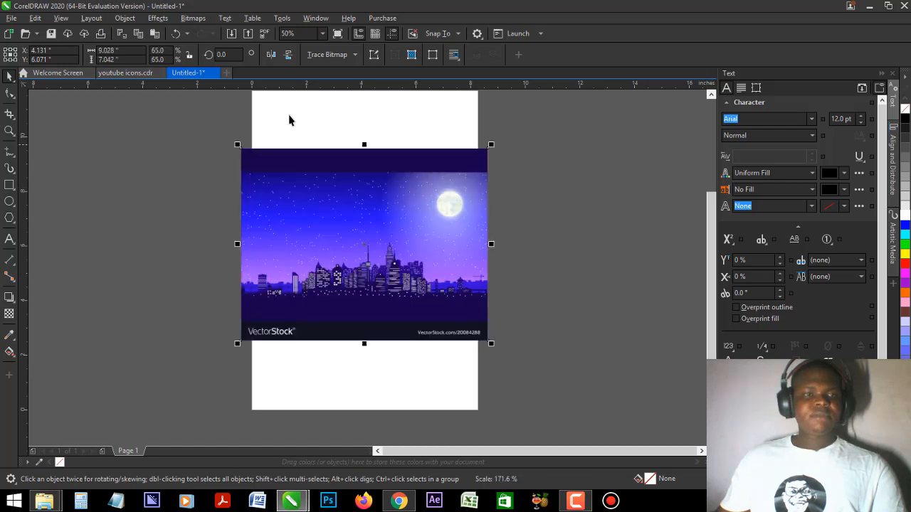
# Preview a Gaussian blur on the skyline, lowering the radius to about 3.7 then raising it to around 76 pixels
pyautogui.click(156, 17)
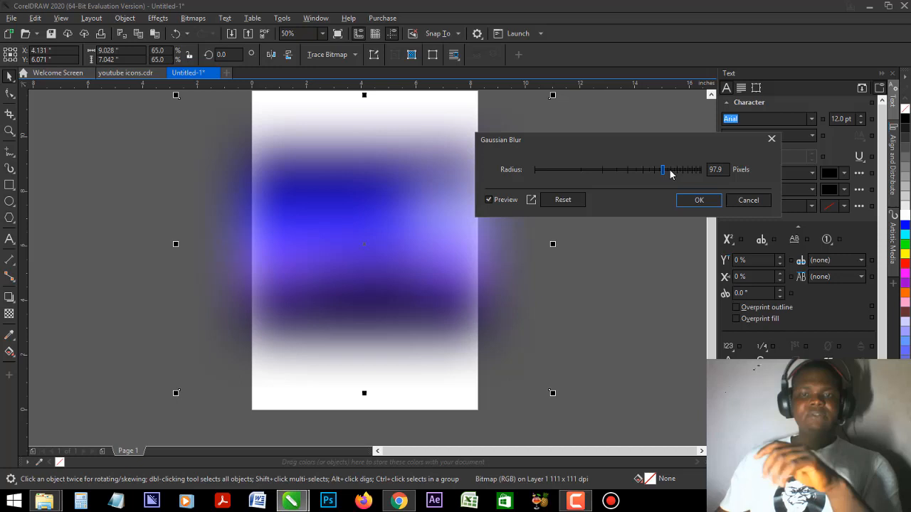
pyautogui.moveTo(585, 173)
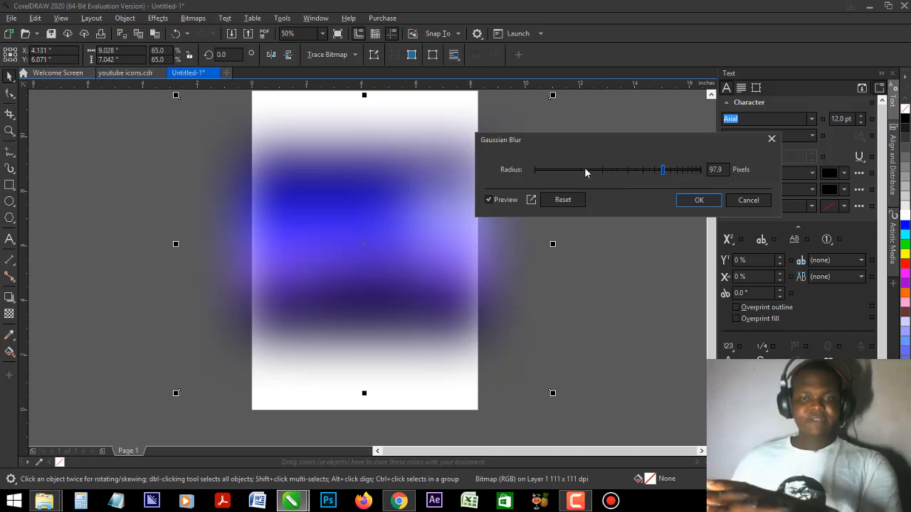
pyautogui.moveTo(662, 169); pyautogui.dragTo(566, 170)
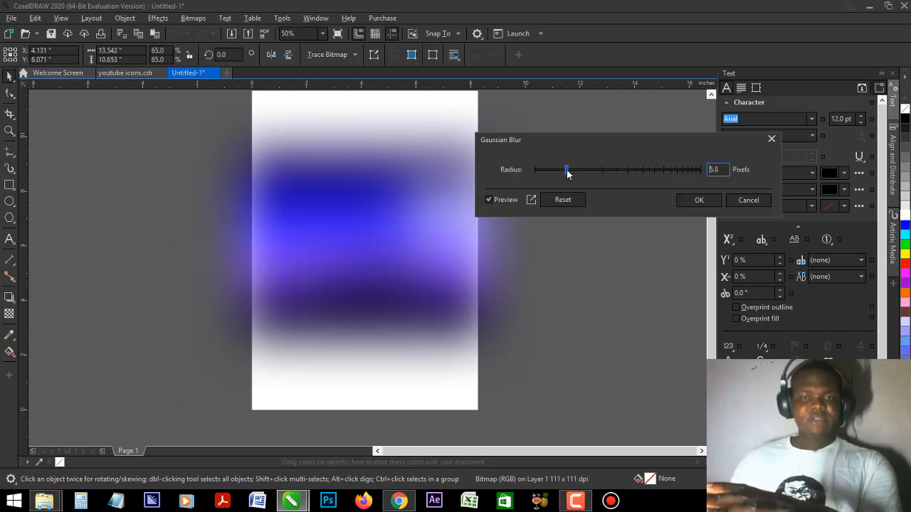
pyautogui.moveTo(566, 170); pyautogui.dragTo(547, 169)
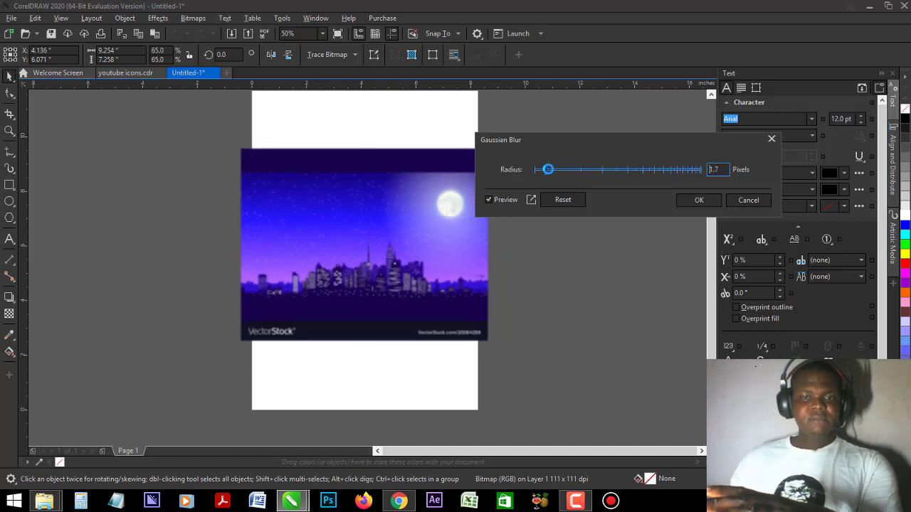
pyautogui.moveTo(548, 169); pyautogui.dragTo(543, 169)
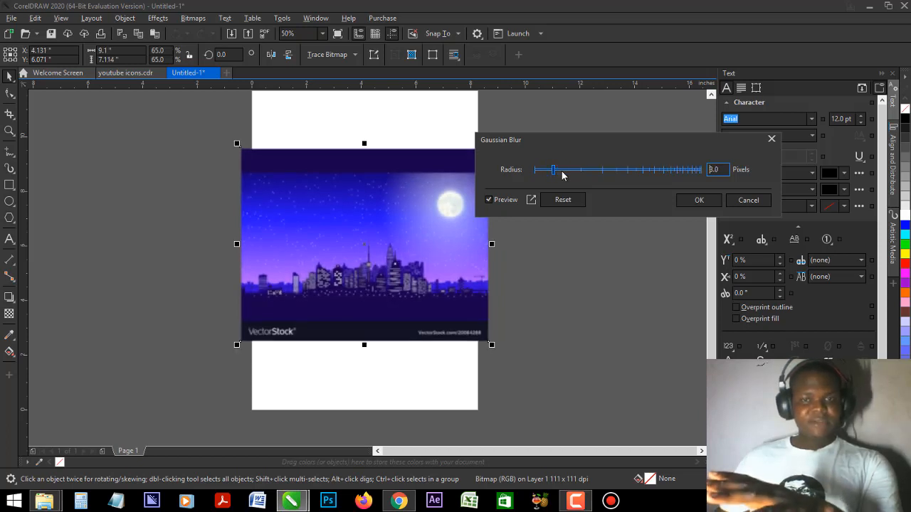
pyautogui.moveTo(554, 170); pyautogui.dragTo(569, 169)
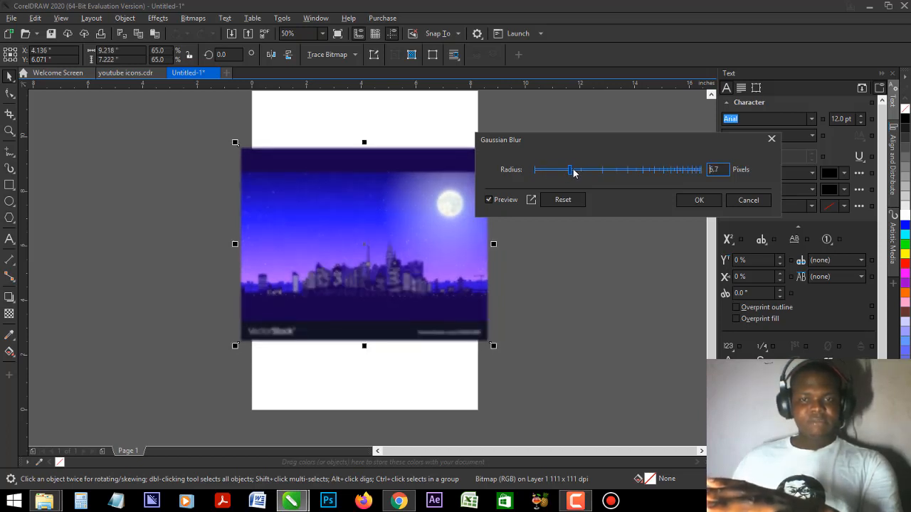
pyautogui.moveTo(569, 169); pyautogui.dragTo(581, 169)
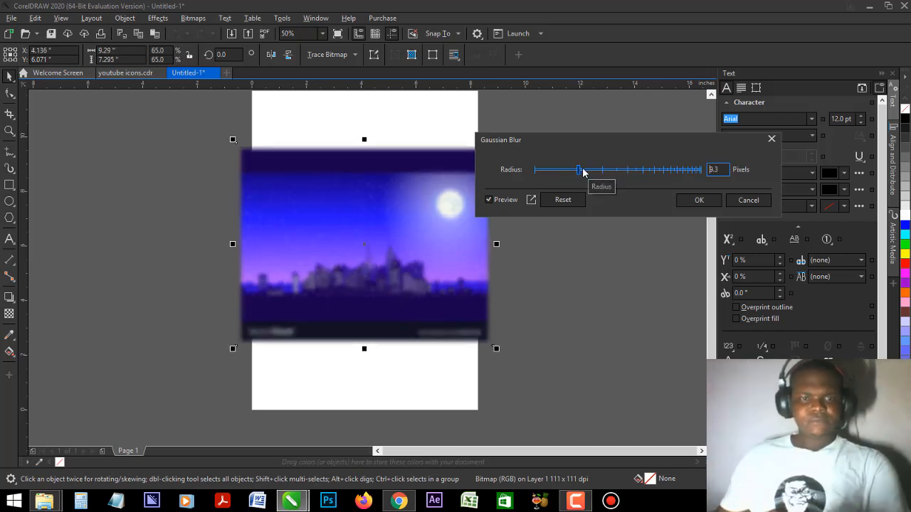
pyautogui.moveTo(578, 169); pyautogui.dragTo(615, 169)
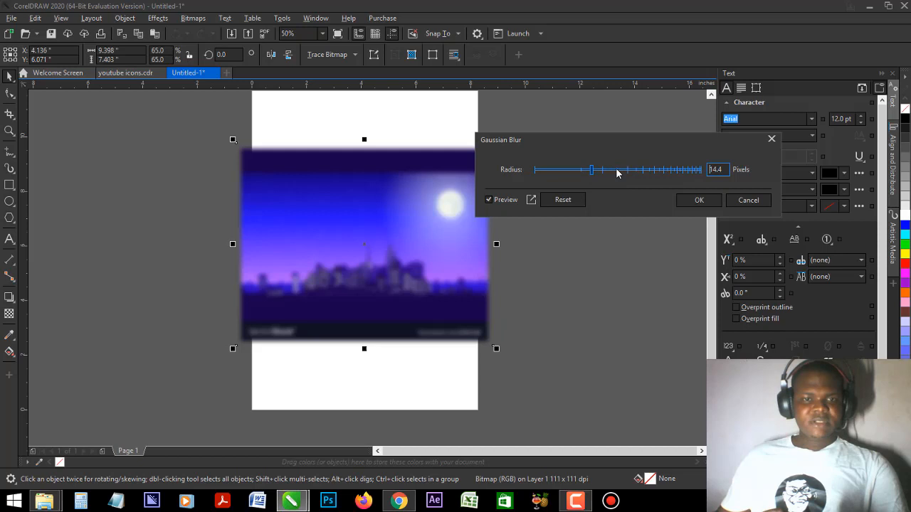
pyautogui.moveTo(592, 170); pyautogui.dragTo(641, 169)
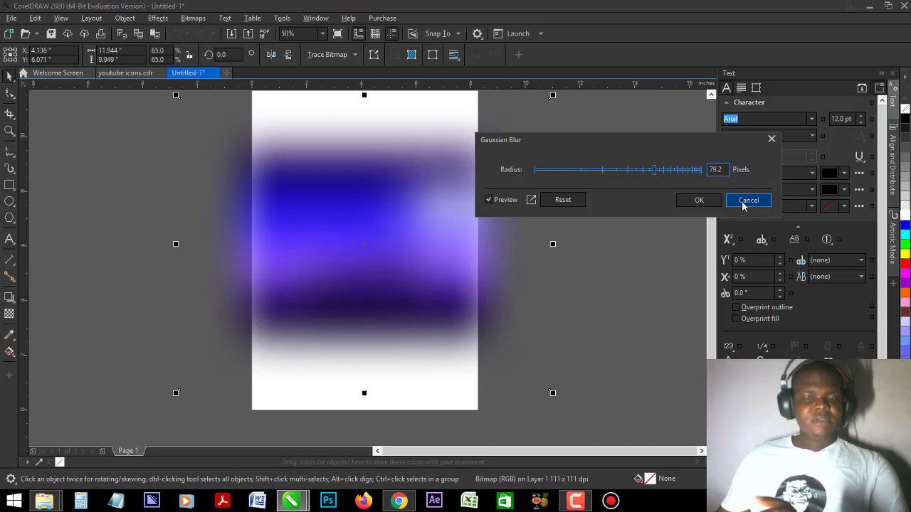
# Discard the Gaussian blur preview and preview a Feather on the skyline with Width about 179
pyautogui.click(749, 199)
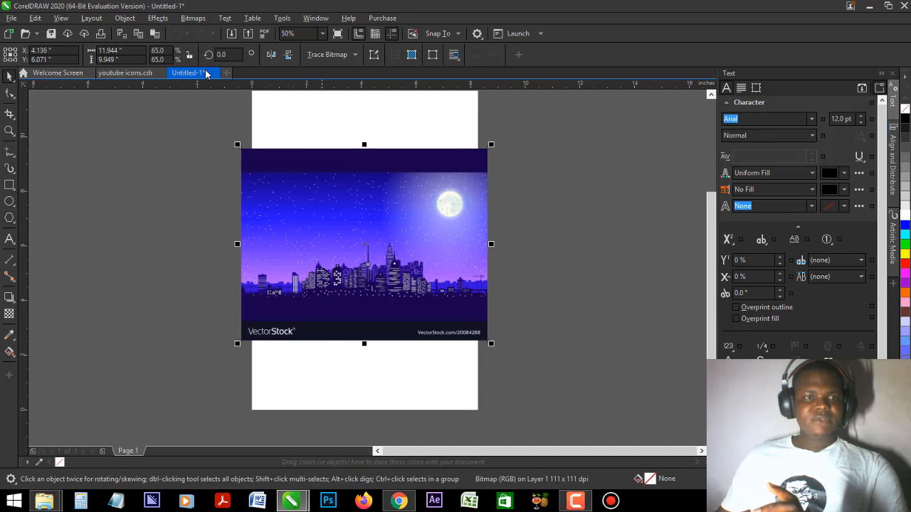
pyautogui.click(158, 17)
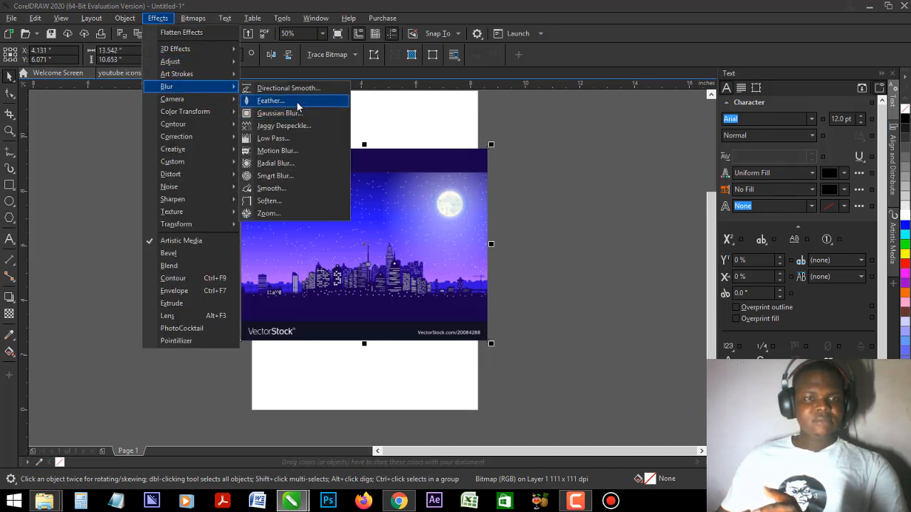
pyautogui.click(271, 99)
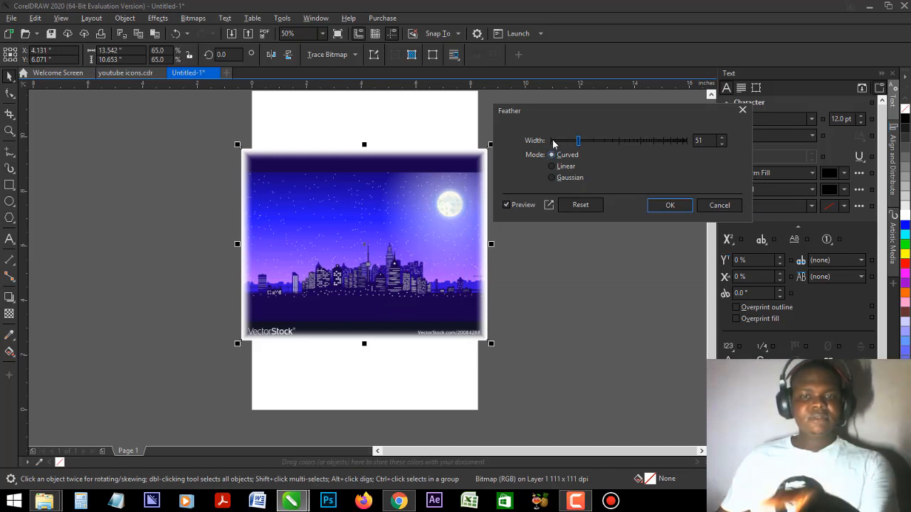
pyautogui.moveTo(568, 165)
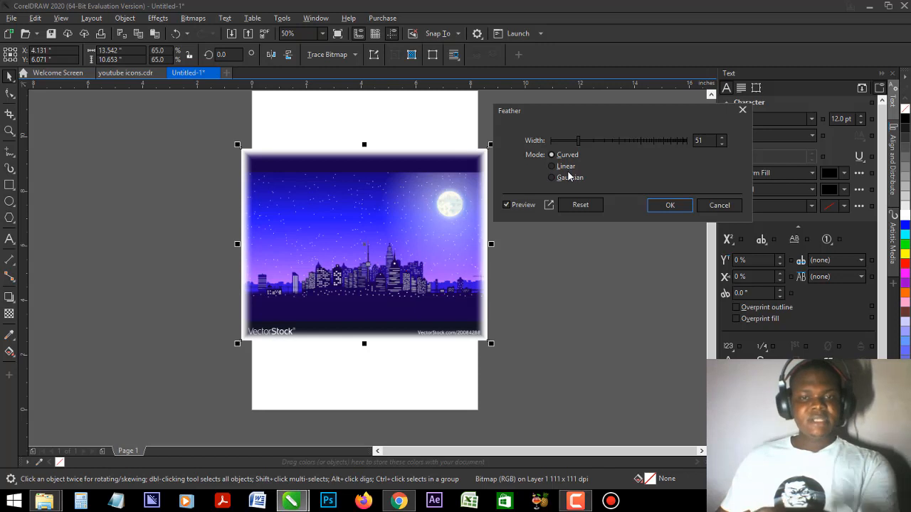
pyautogui.moveTo(578, 141); pyautogui.dragTo(606, 141)
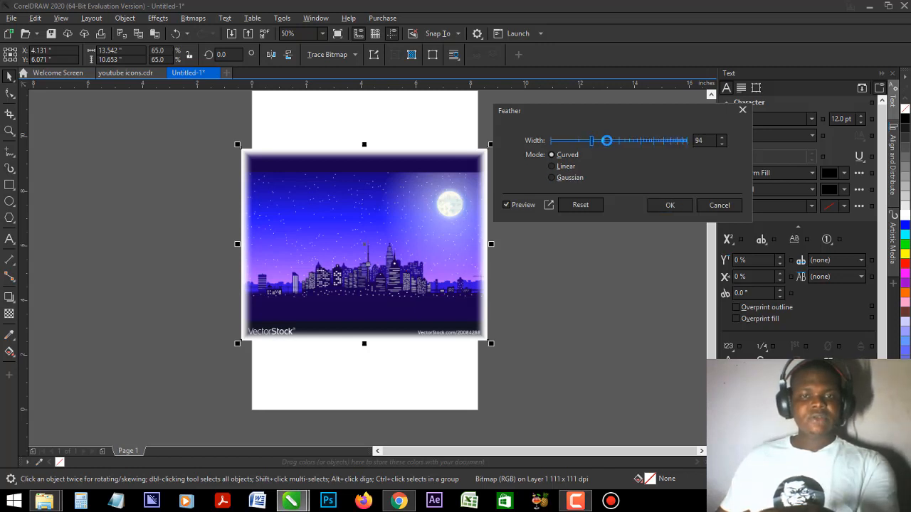
pyautogui.moveTo(607, 141); pyautogui.dragTo(609, 140)
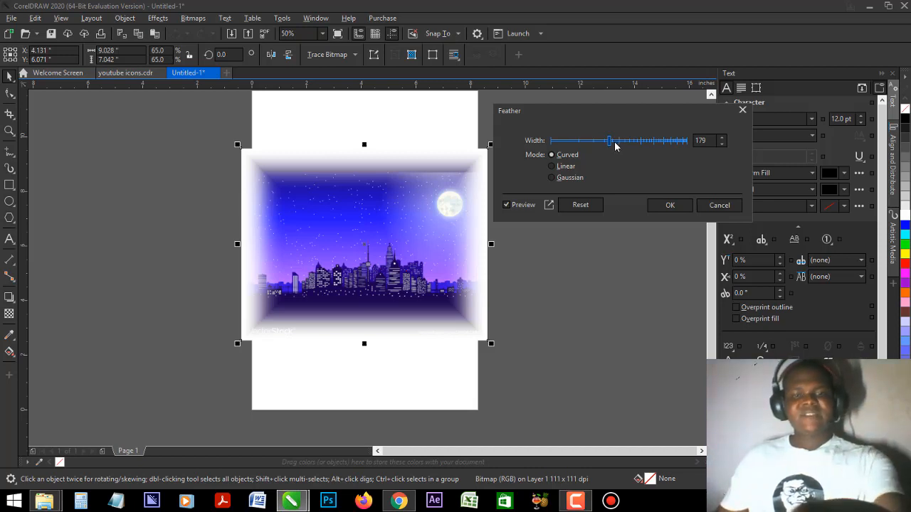
pyautogui.moveTo(595, 158)
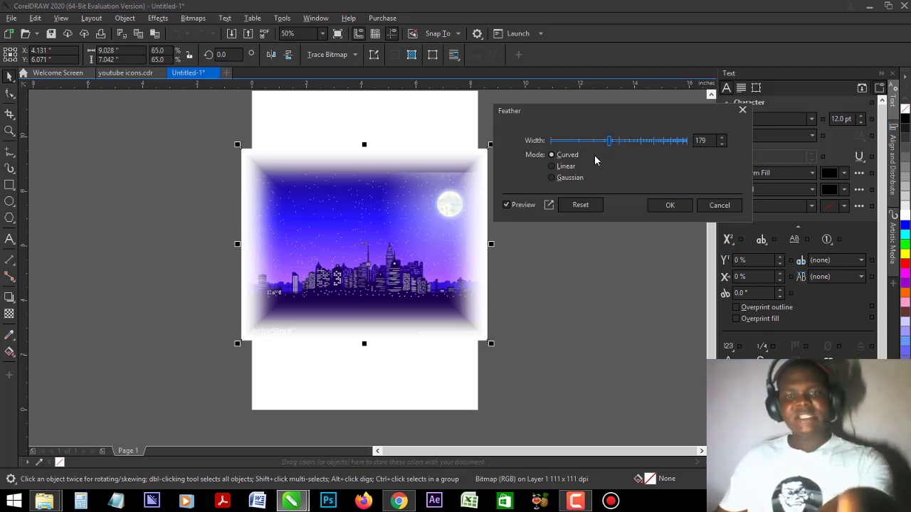
# Compare Curved, Linear and Gaussian feather falloffs, then cancel without applying
pyautogui.click(553, 165)
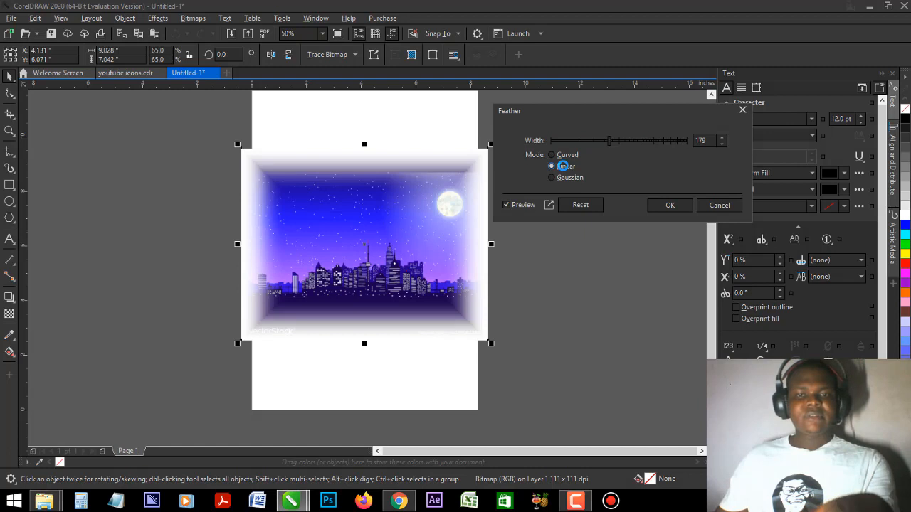
pyautogui.click(553, 166)
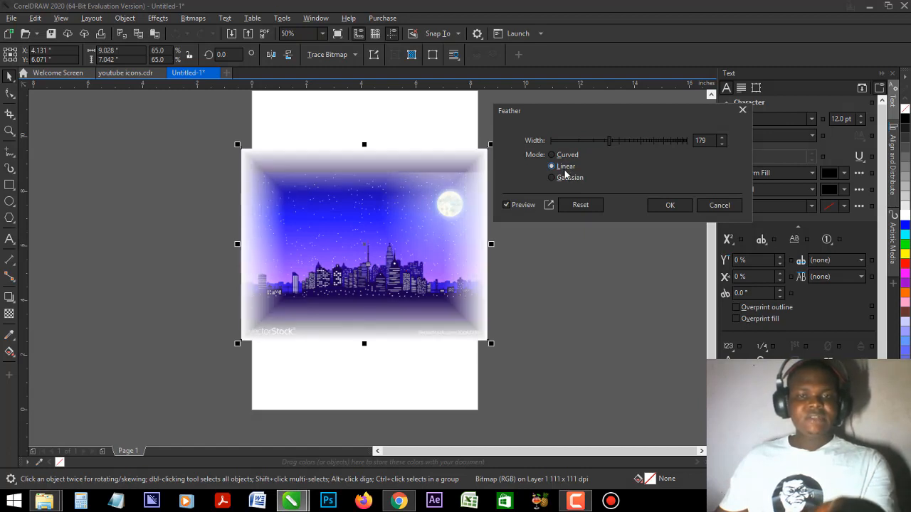
pyautogui.click(552, 154)
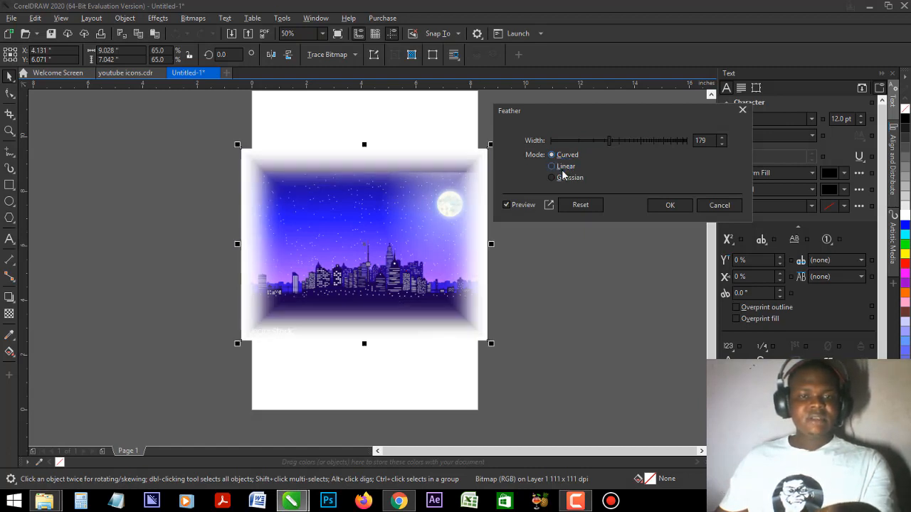
pyautogui.click(553, 165)
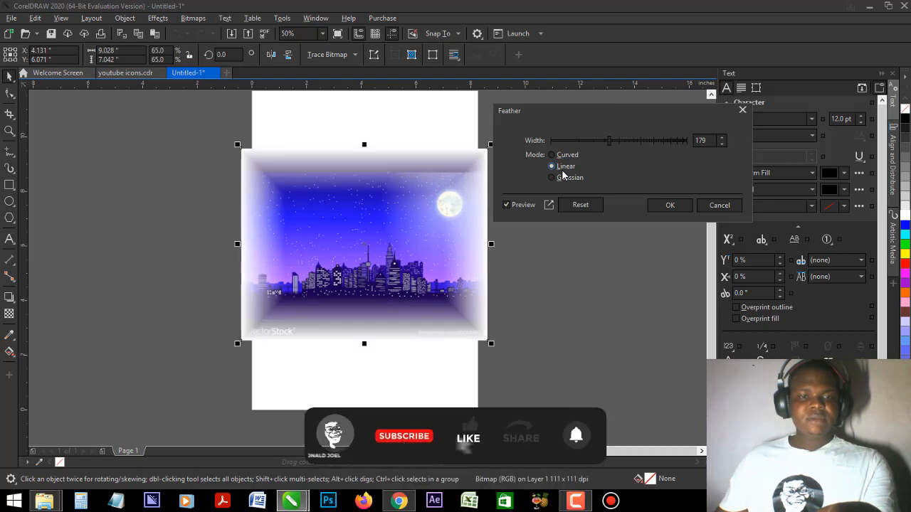
pyautogui.click(552, 177)
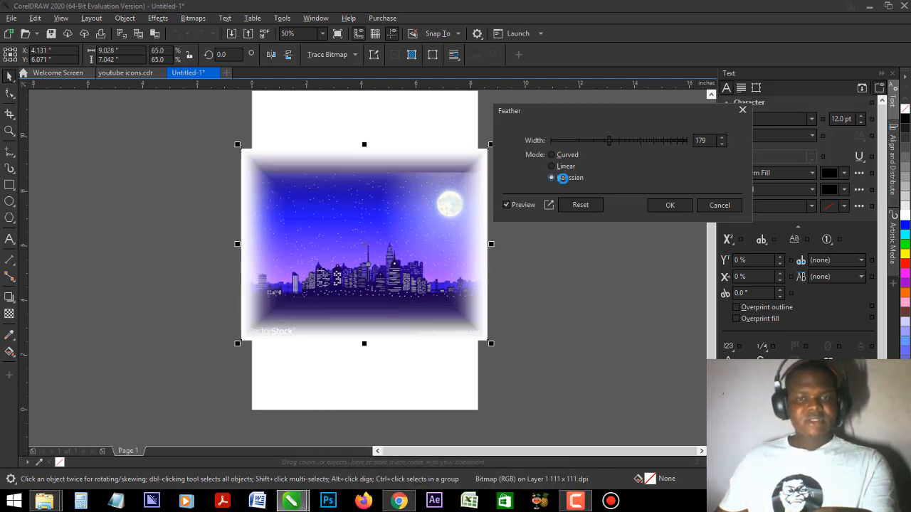
pyautogui.click(552, 165)
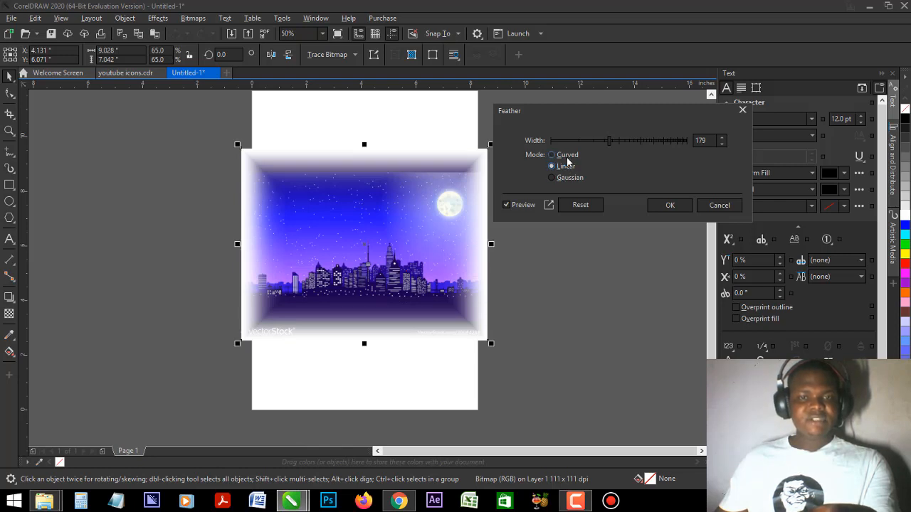
pyautogui.click(552, 165)
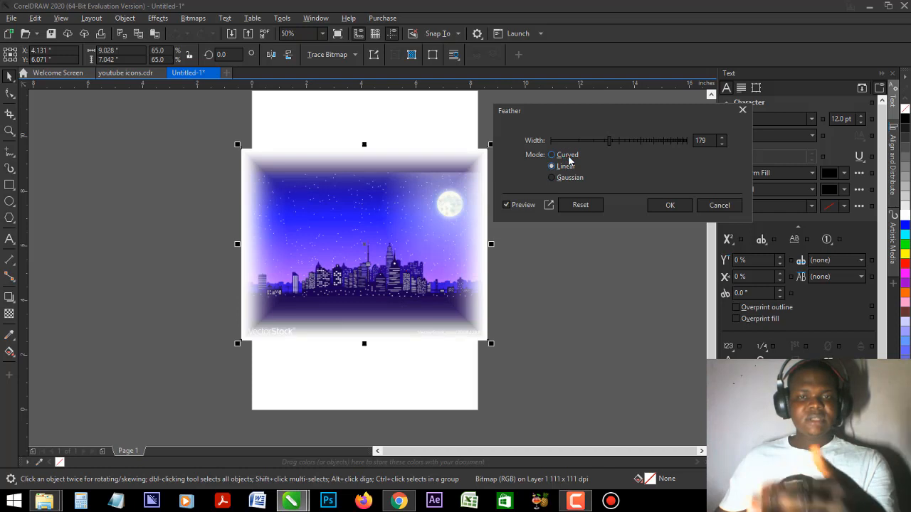
pyautogui.click(552, 154)
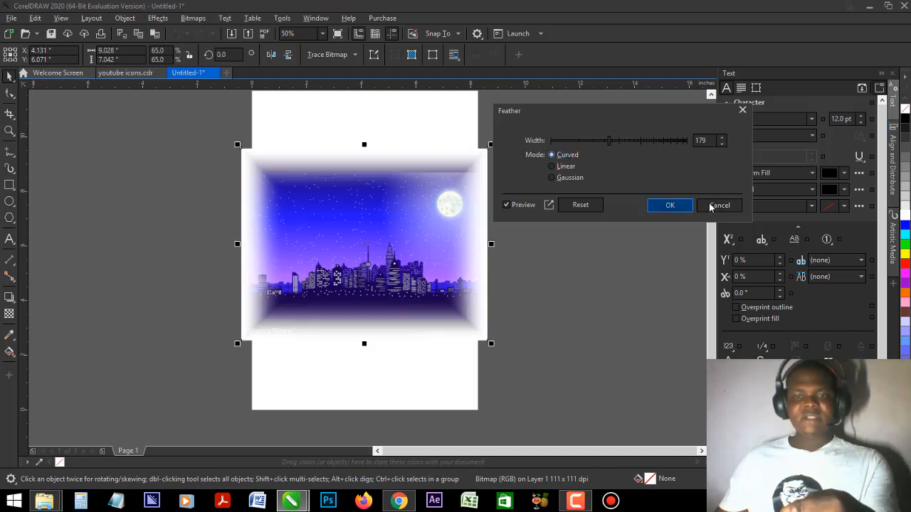
pyautogui.click(721, 205)
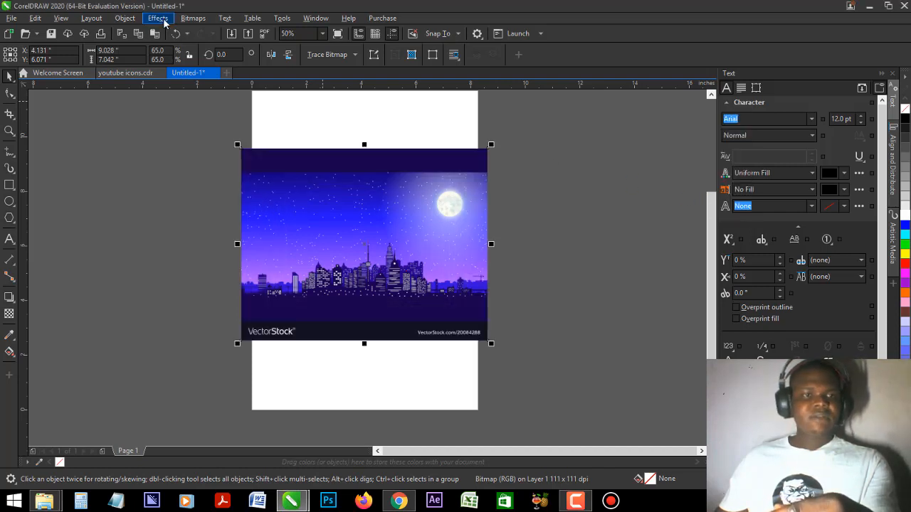
# Apply a horizontal Motion Blur with distance 100 to the skyline image
pyautogui.click(158, 17)
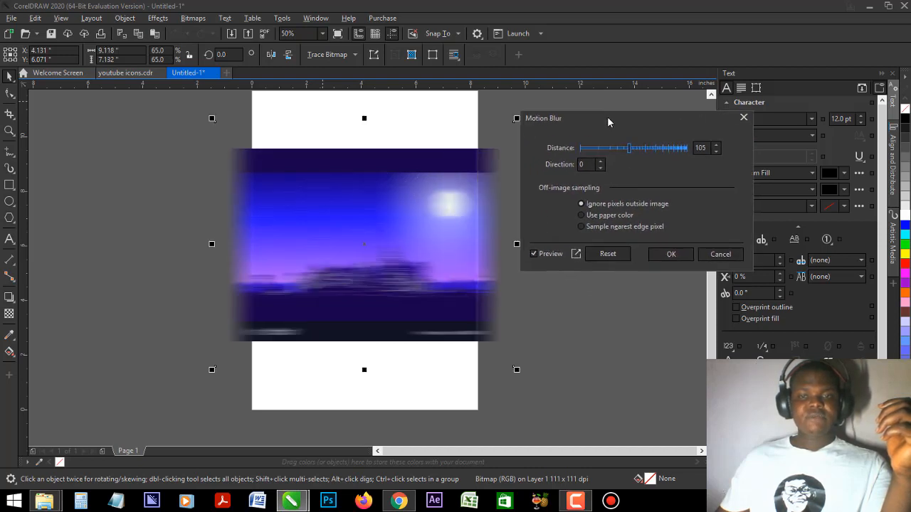
pyautogui.moveTo(630, 147); pyautogui.dragTo(640, 146)
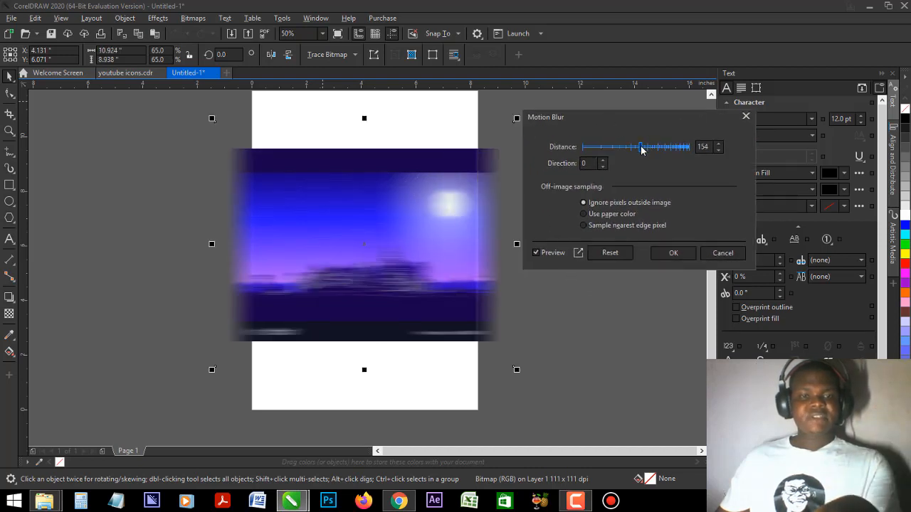
pyautogui.moveTo(640, 147); pyautogui.dragTo(632, 147)
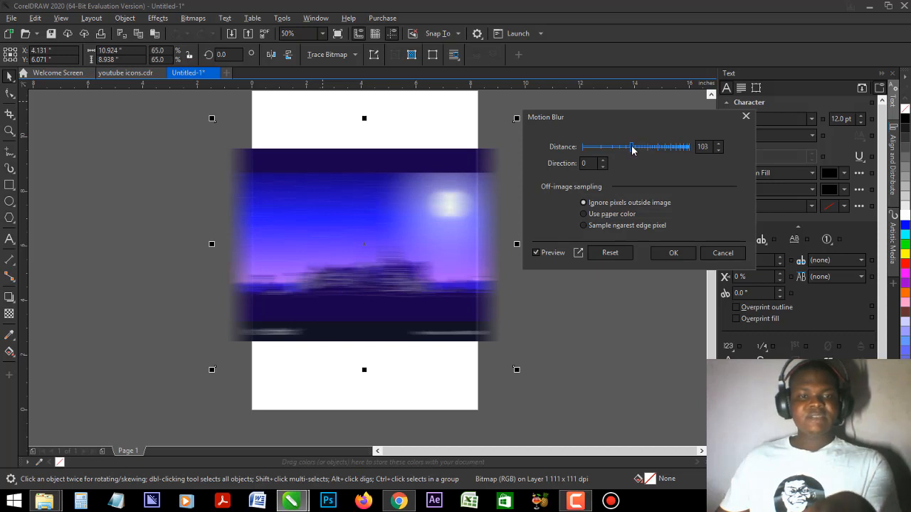
pyautogui.click(672, 253)
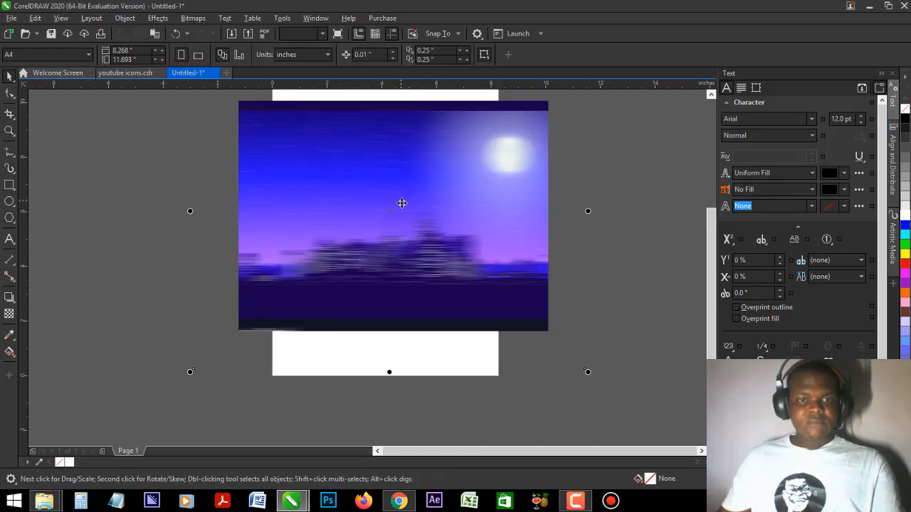
# Apply a Gaussian blur of about 19 pixels radius on top of the streaked skyline
pyautogui.click(401, 204)
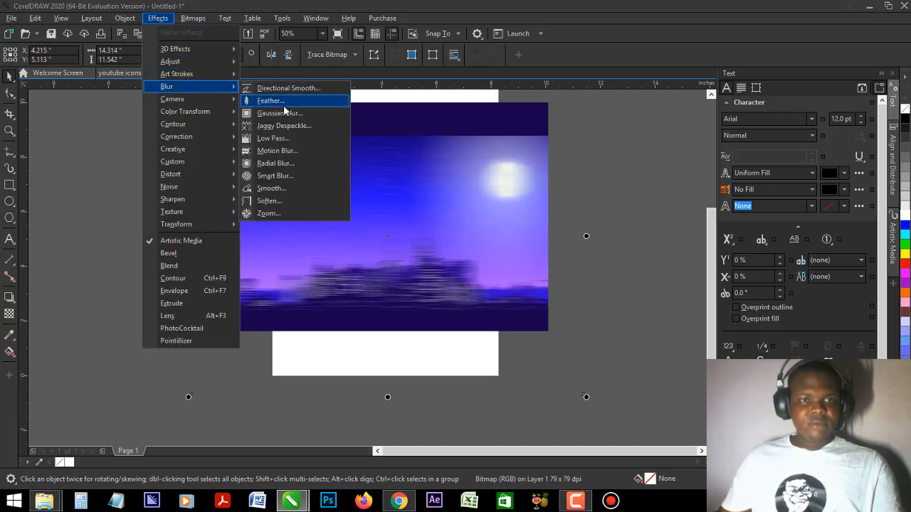
pyautogui.click(279, 114)
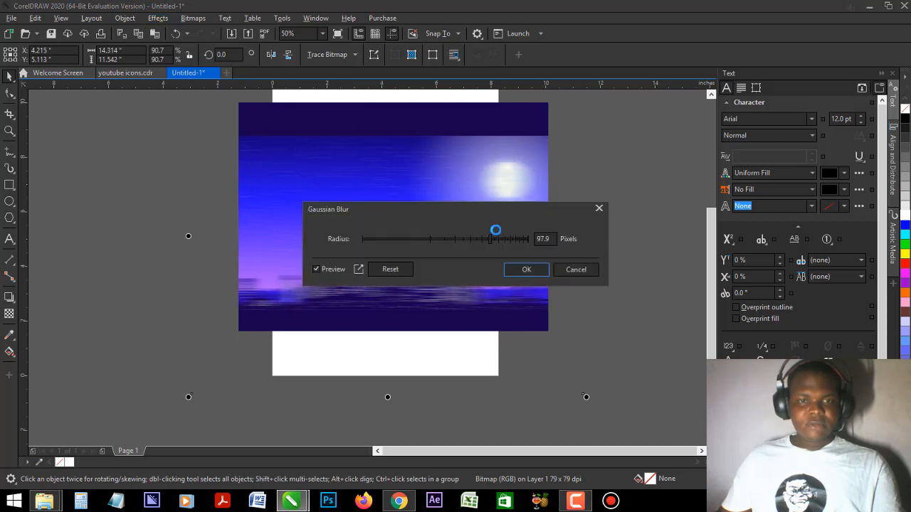
pyautogui.moveTo(496, 230); pyautogui.dragTo(434, 239)
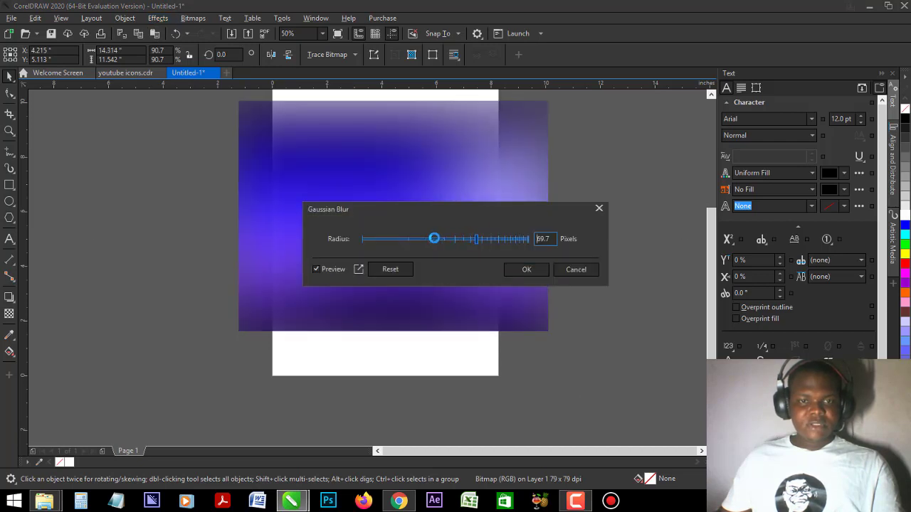
pyautogui.moveTo(434, 239); pyautogui.dragTo(435, 239)
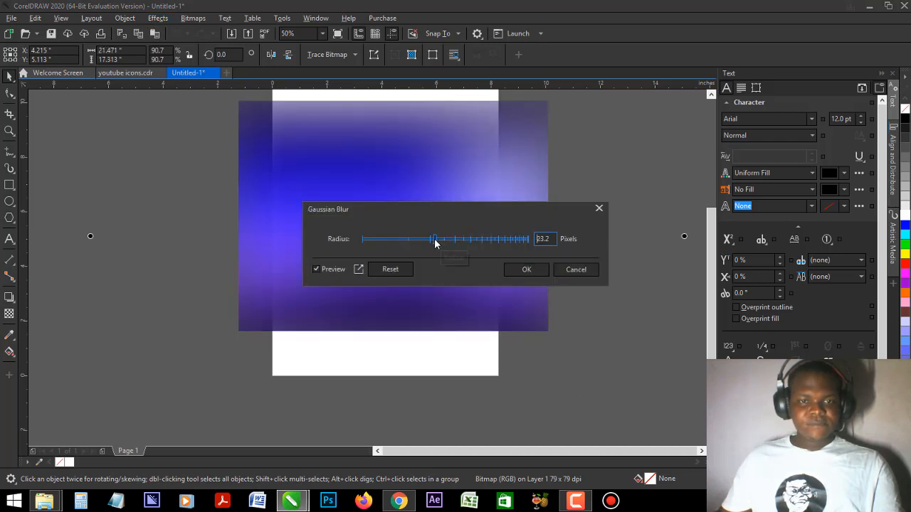
pyautogui.moveTo(435, 239); pyautogui.dragTo(427, 239)
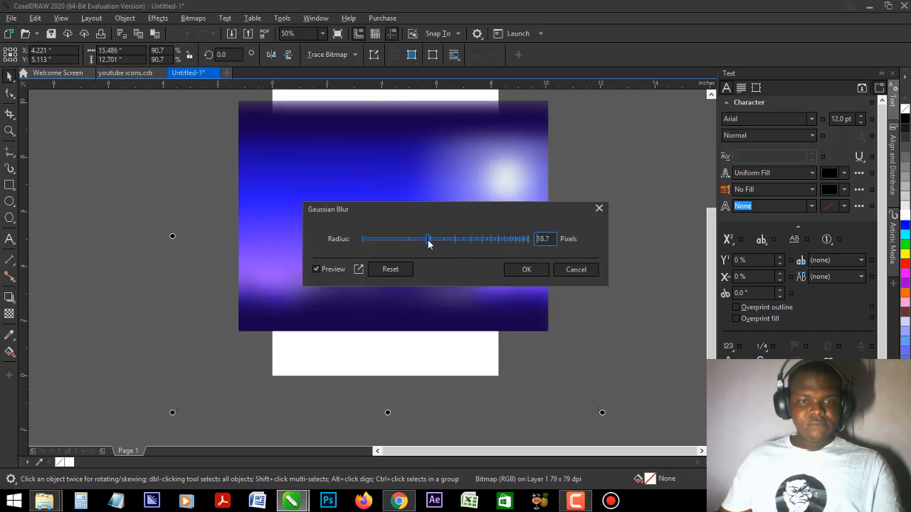
pyautogui.click(526, 269)
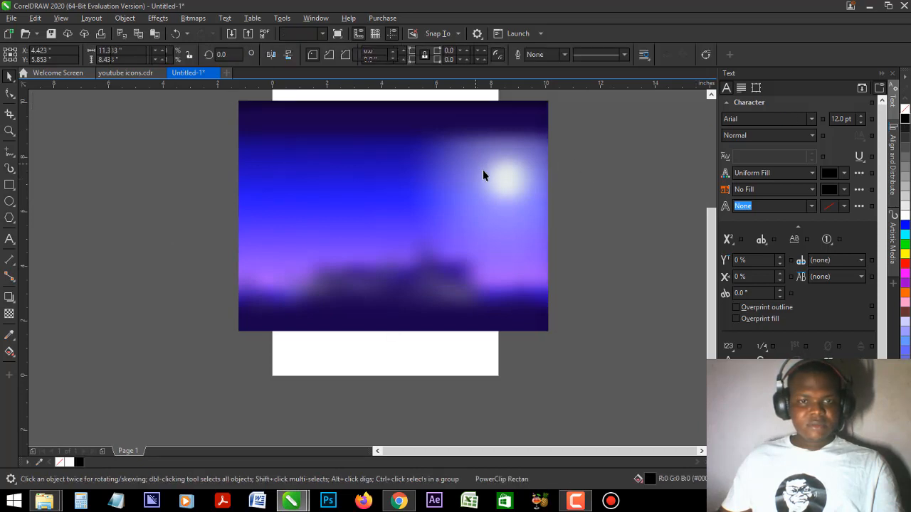
pyautogui.click(391, 213)
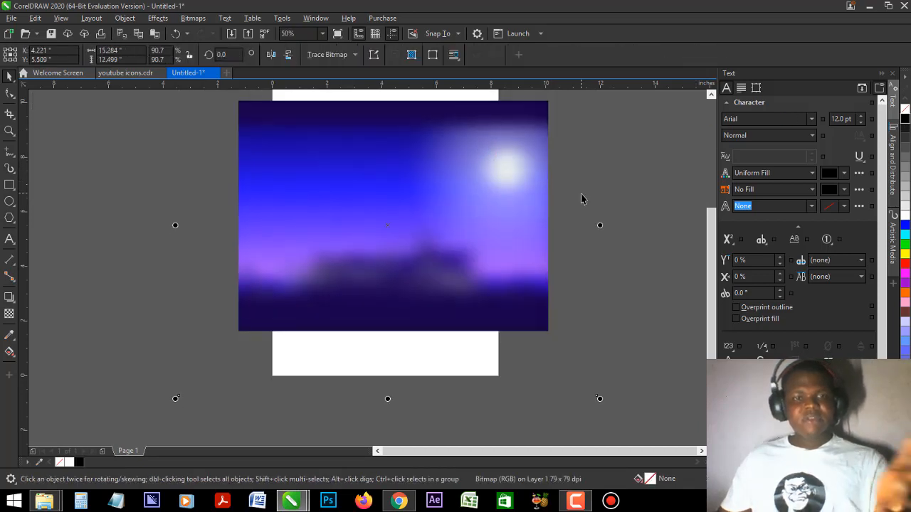
pyautogui.moveTo(44, 501)
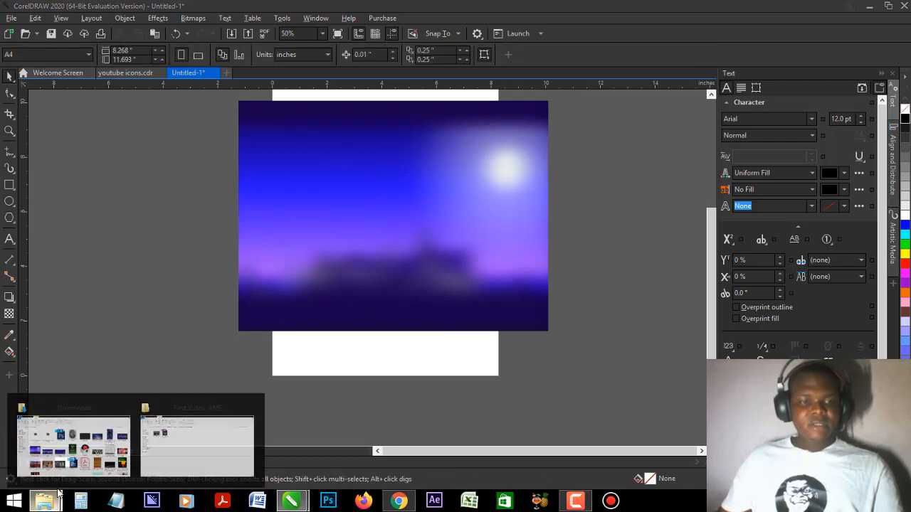
# Switch to the Downloads folder window and scroll to the red-blue smoke image
pyautogui.click(74, 444)
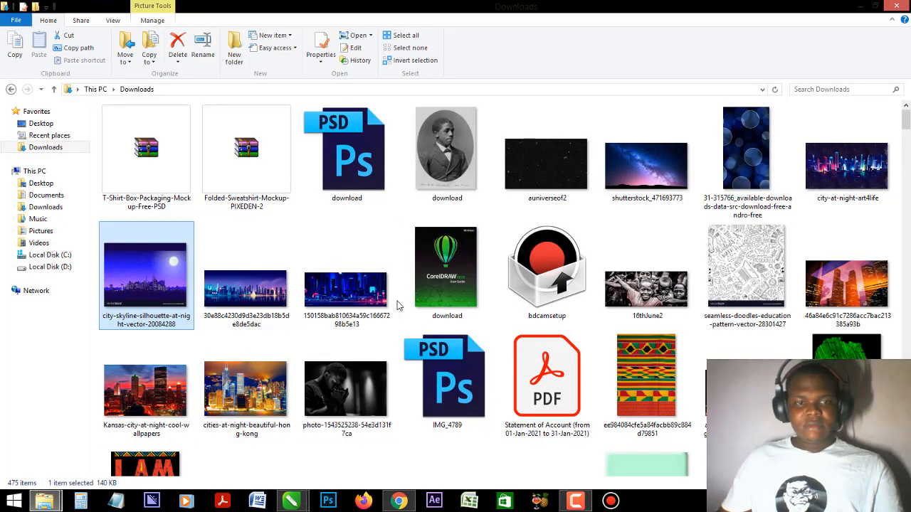
pyautogui.scroll(-3)
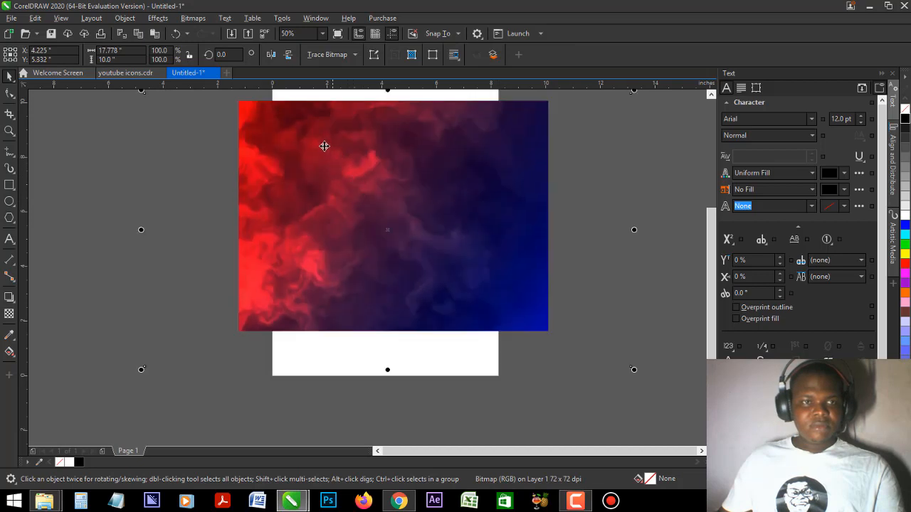
# Apply a light Gaussian blur of about 7 pixels radius to the red-blue smoke image
pyautogui.click(158, 17)
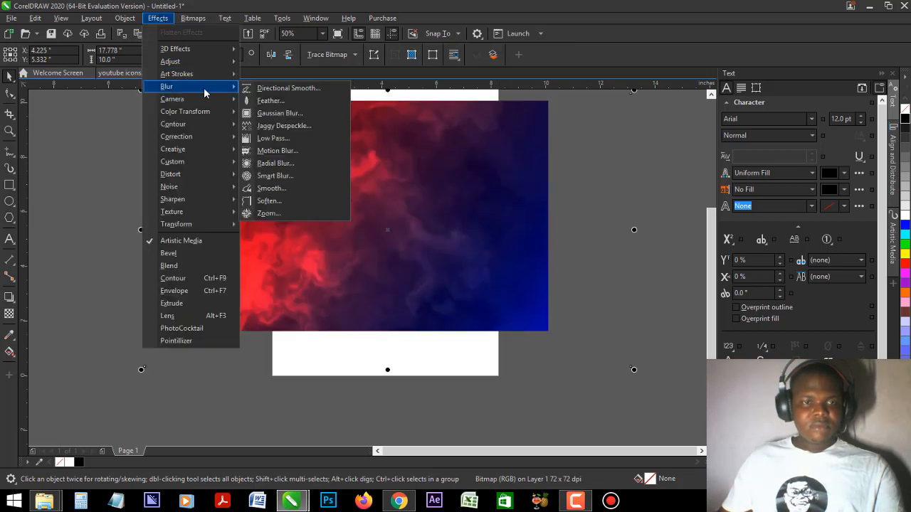
pyautogui.click(279, 112)
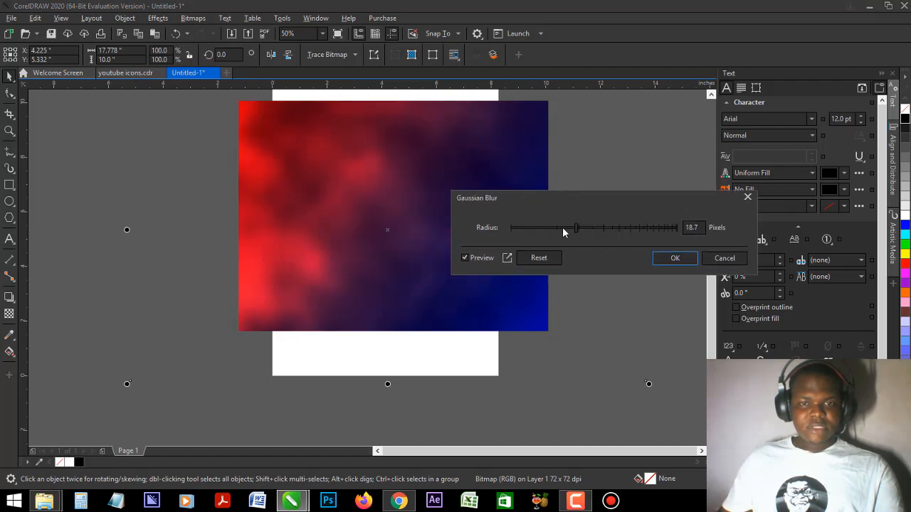
pyautogui.moveTo(575, 228); pyautogui.dragTo(547, 228)
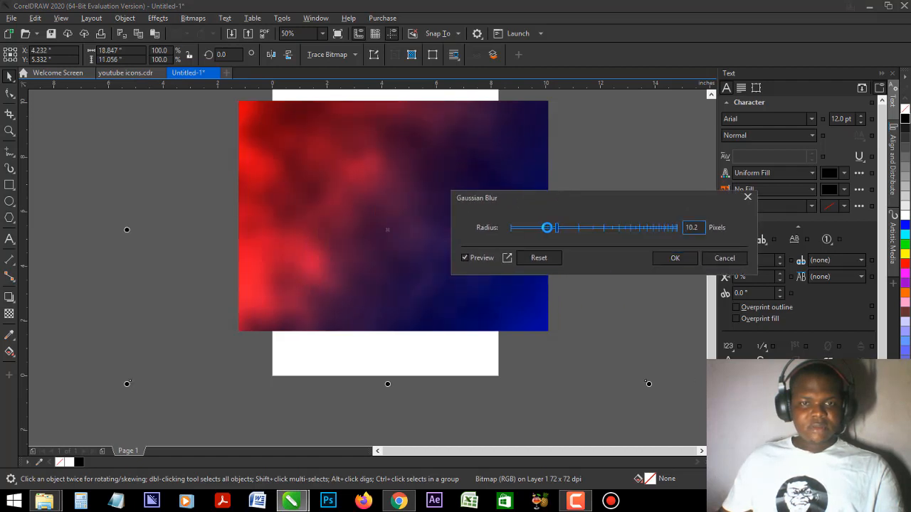
pyautogui.moveTo(546, 227); pyautogui.dragTo(548, 228)
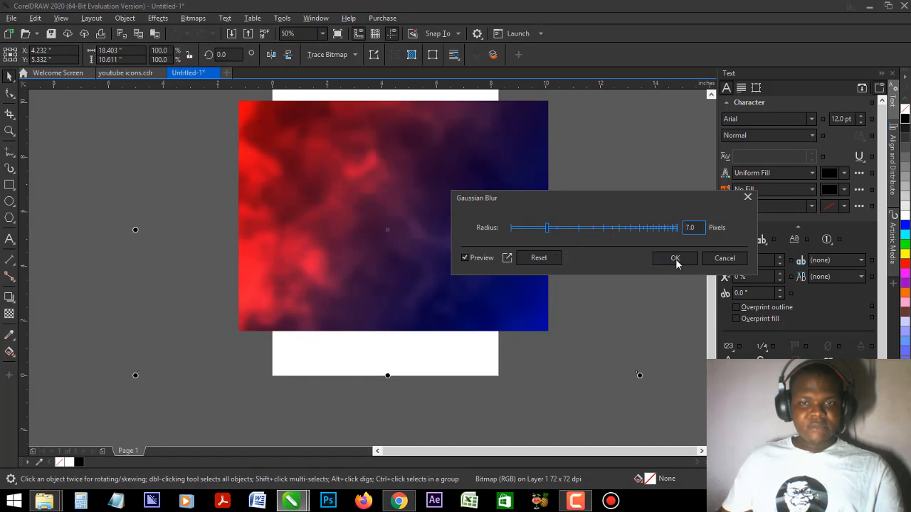
pyautogui.click(674, 258)
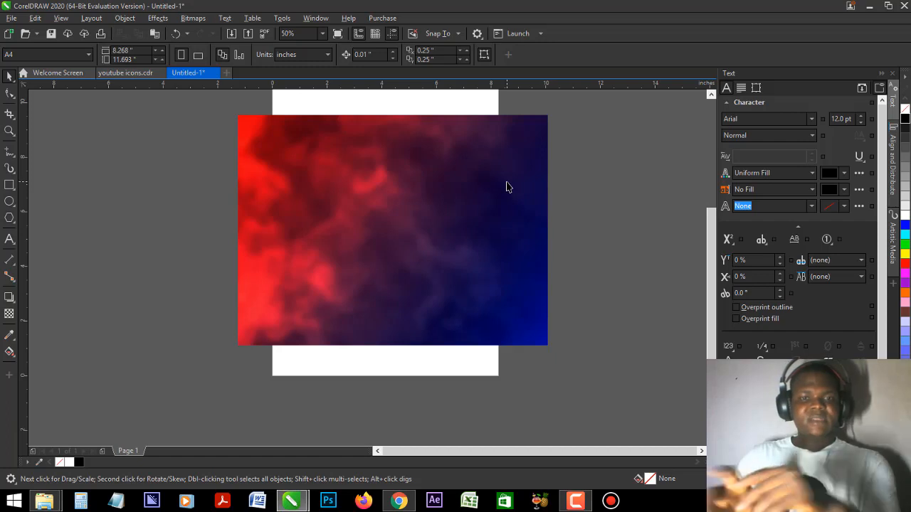
pyautogui.moveTo(526, 199)
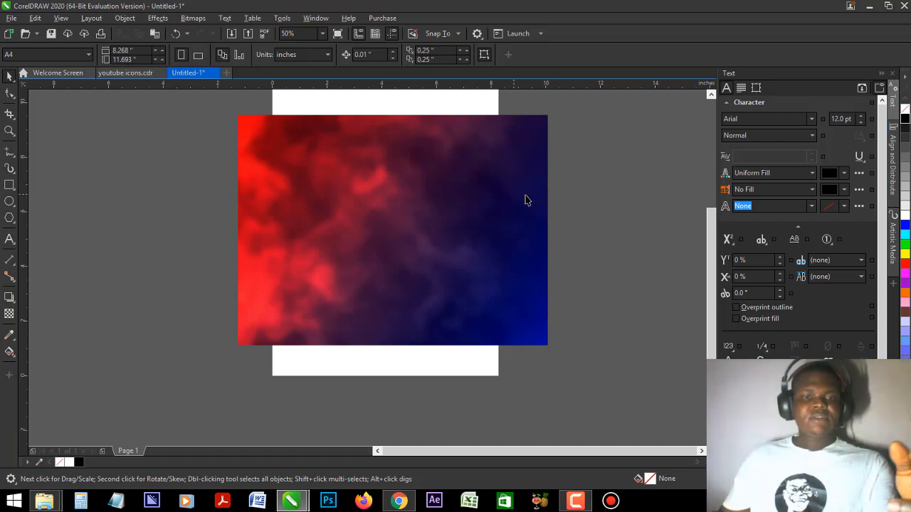
pyautogui.moveTo(535, 202)
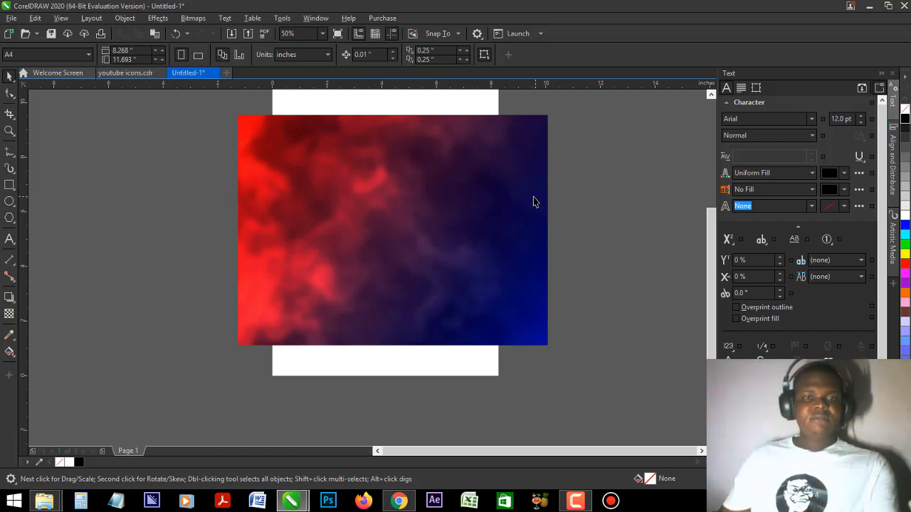
pyautogui.click(287, 34)
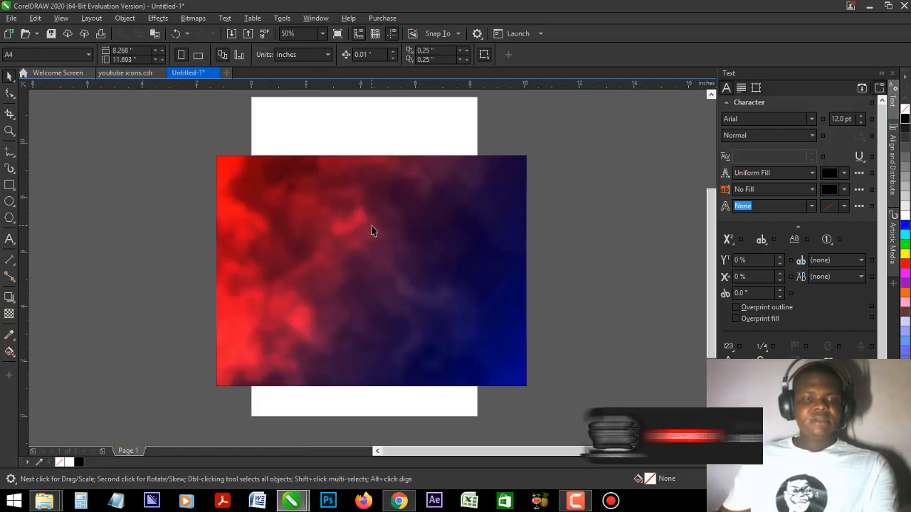
pyautogui.moveTo(46, 501)
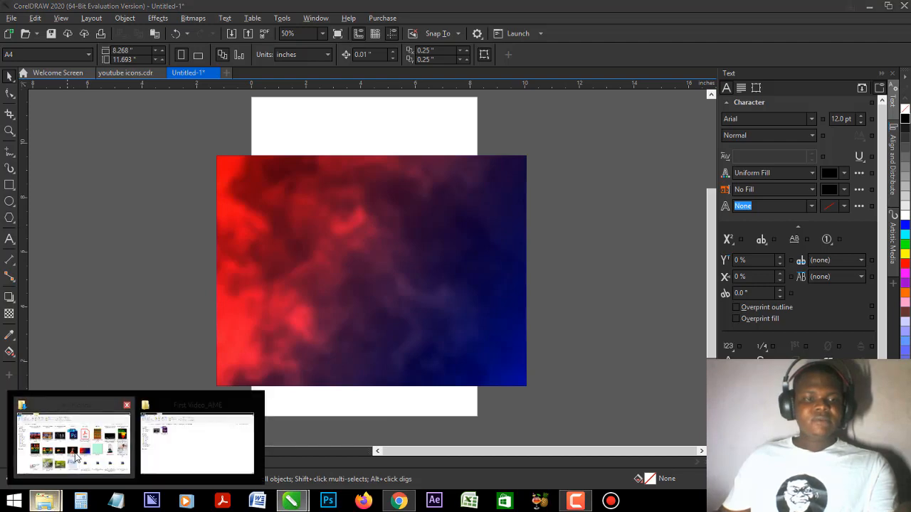
pyautogui.click(74, 441)
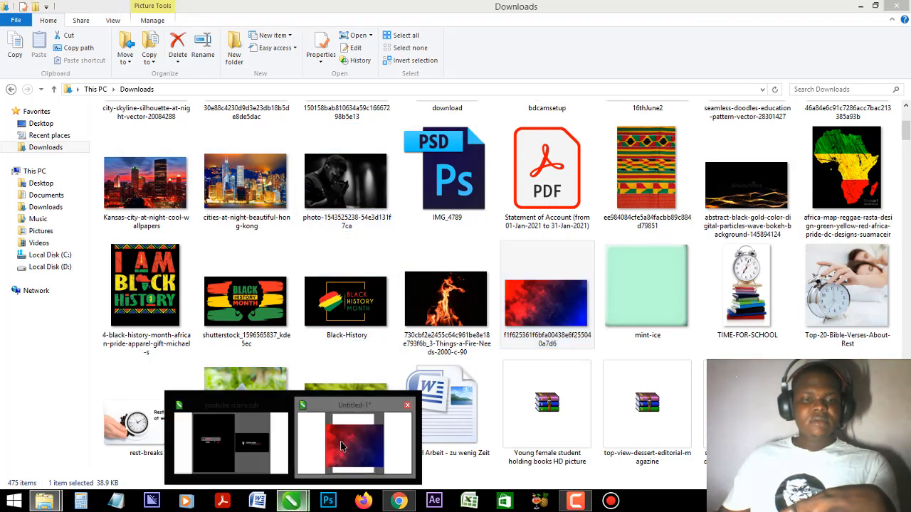
pyautogui.click(353, 442)
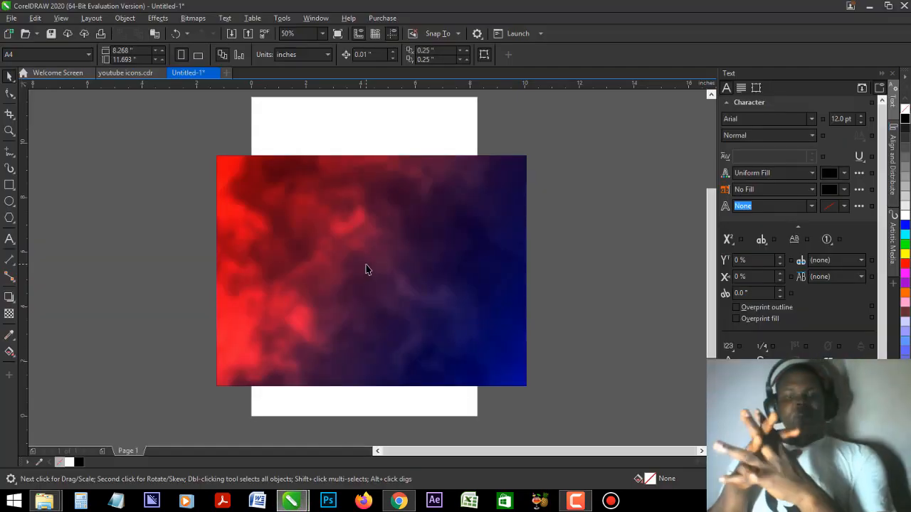